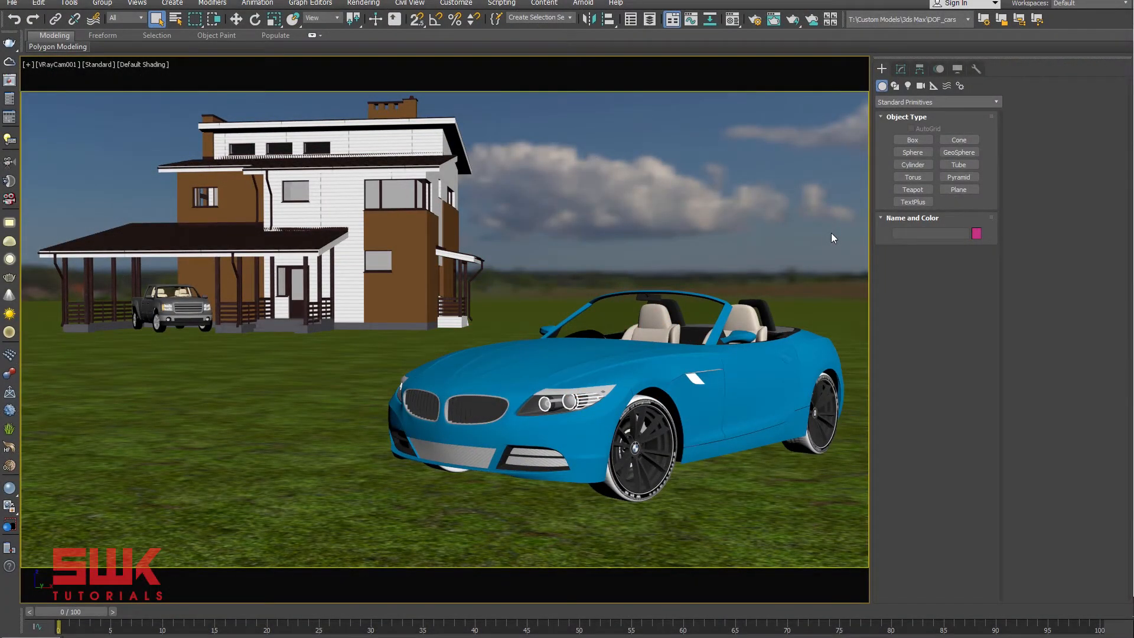
Switch to a top-down view and select the light to inspect the scene layout.
key("alt+w")
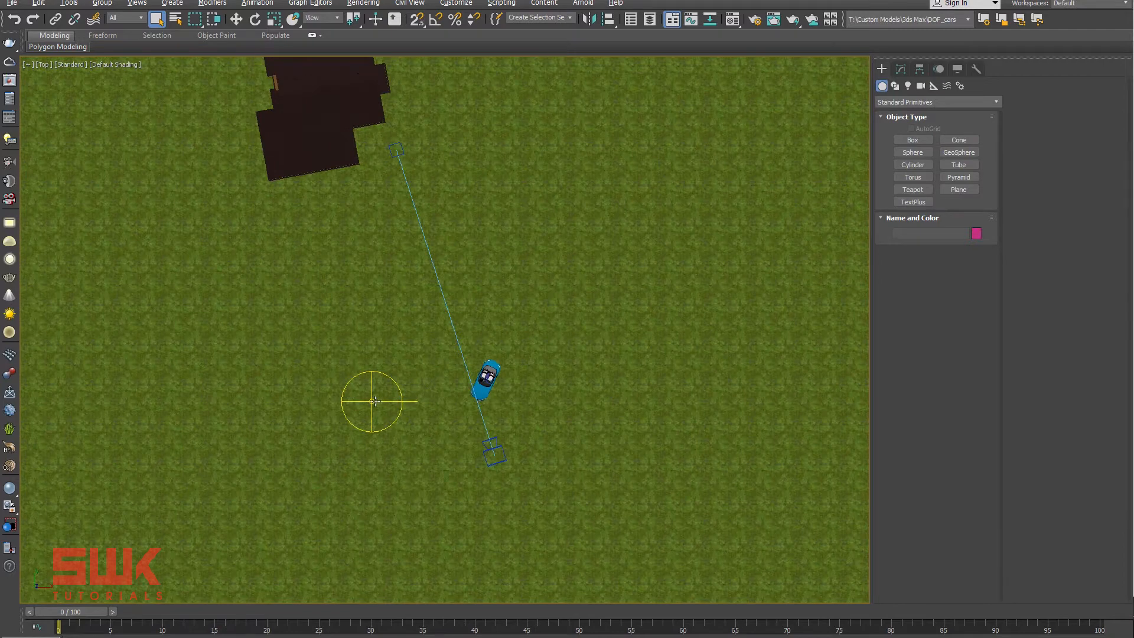
left_click(370, 402)
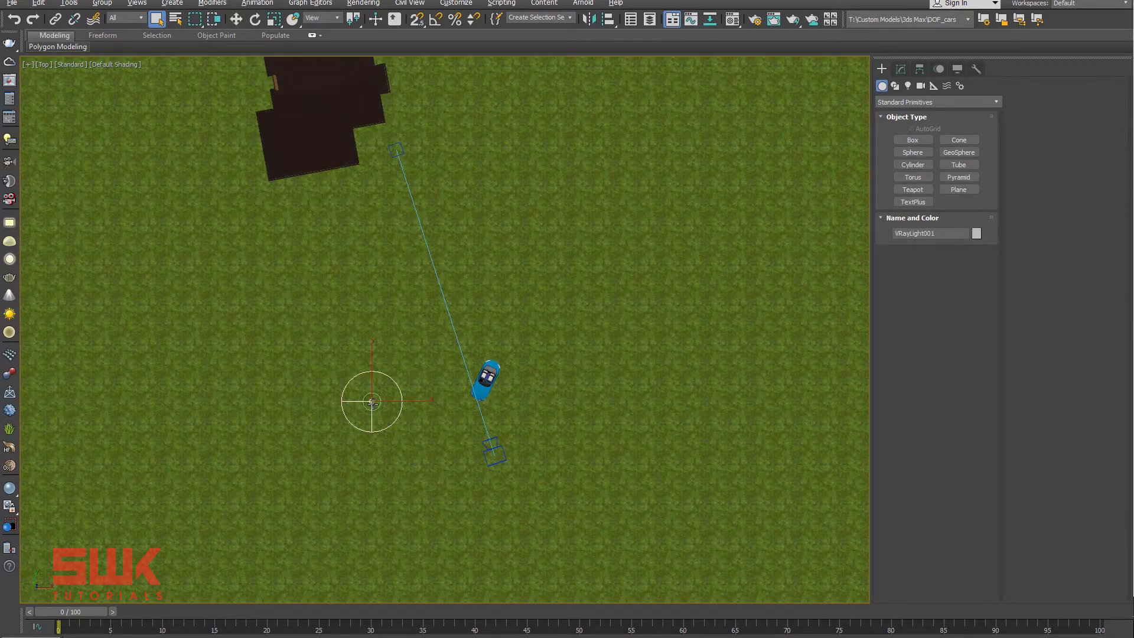
mouse_move(372, 402)
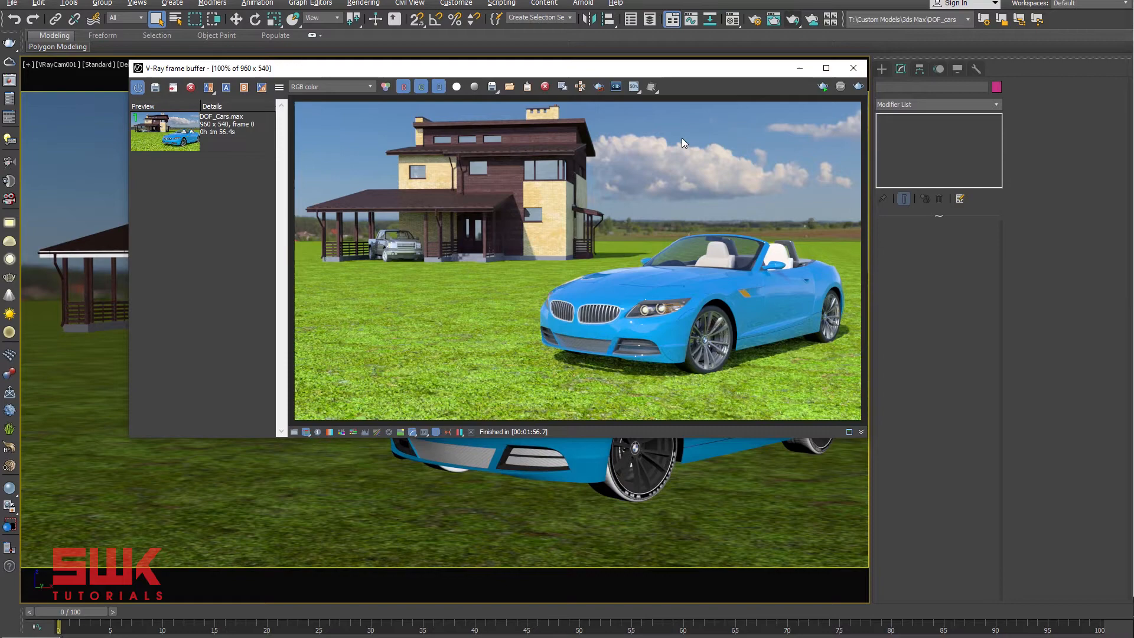
Select the V-Ray physical camera and enable its Depth of field option.
left_click(72, 64)
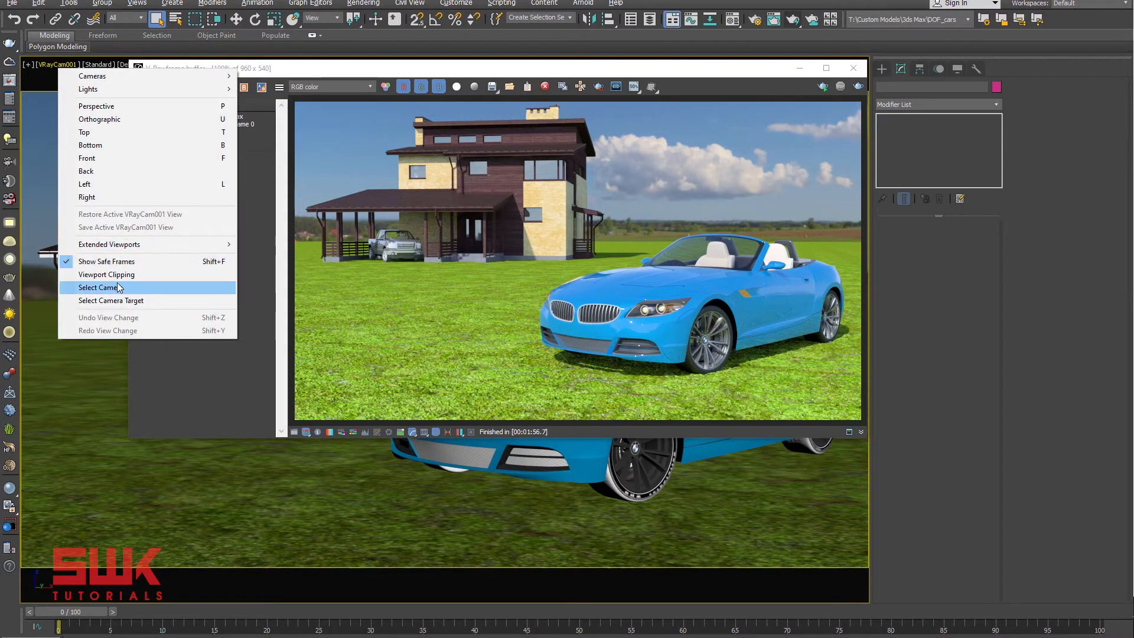
left_click(97, 288)
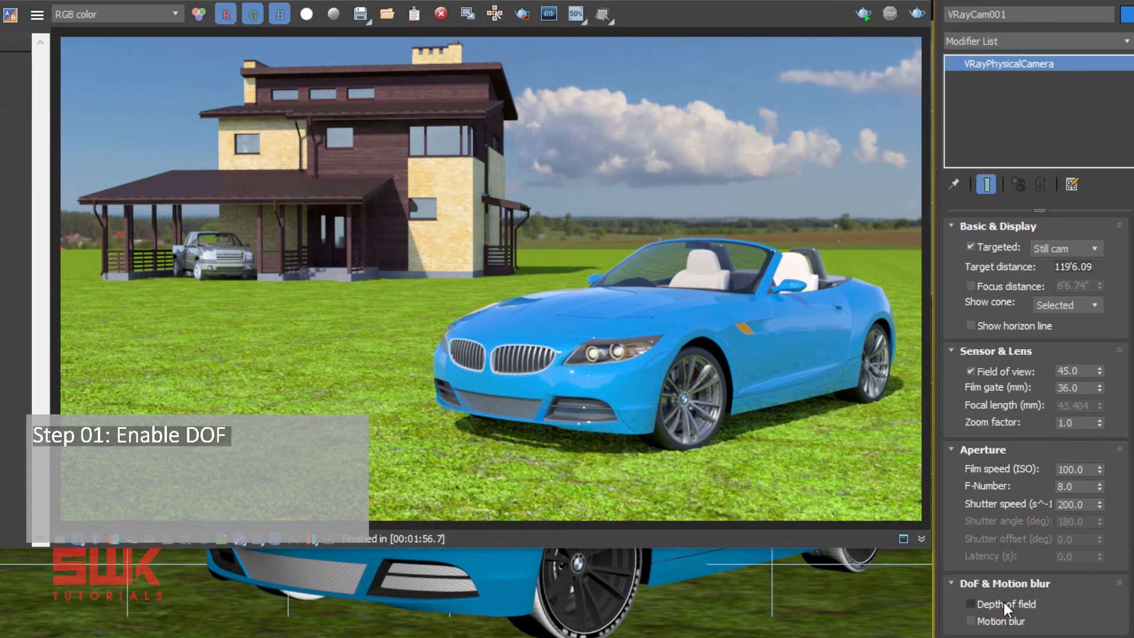
left_click(970, 605)
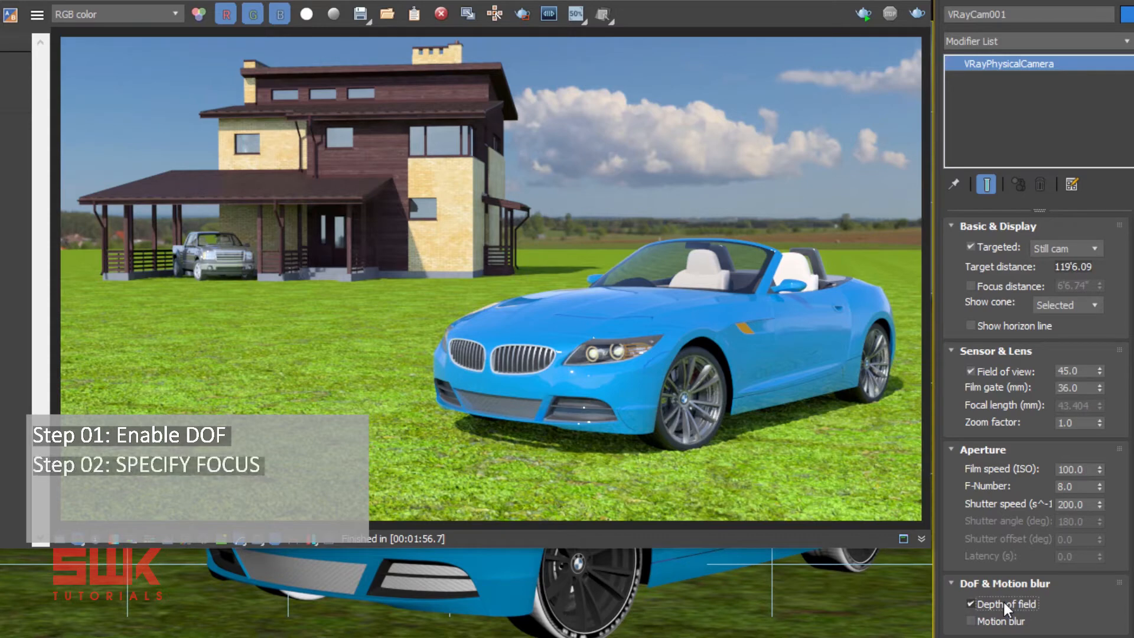
mouse_move(822, 470)
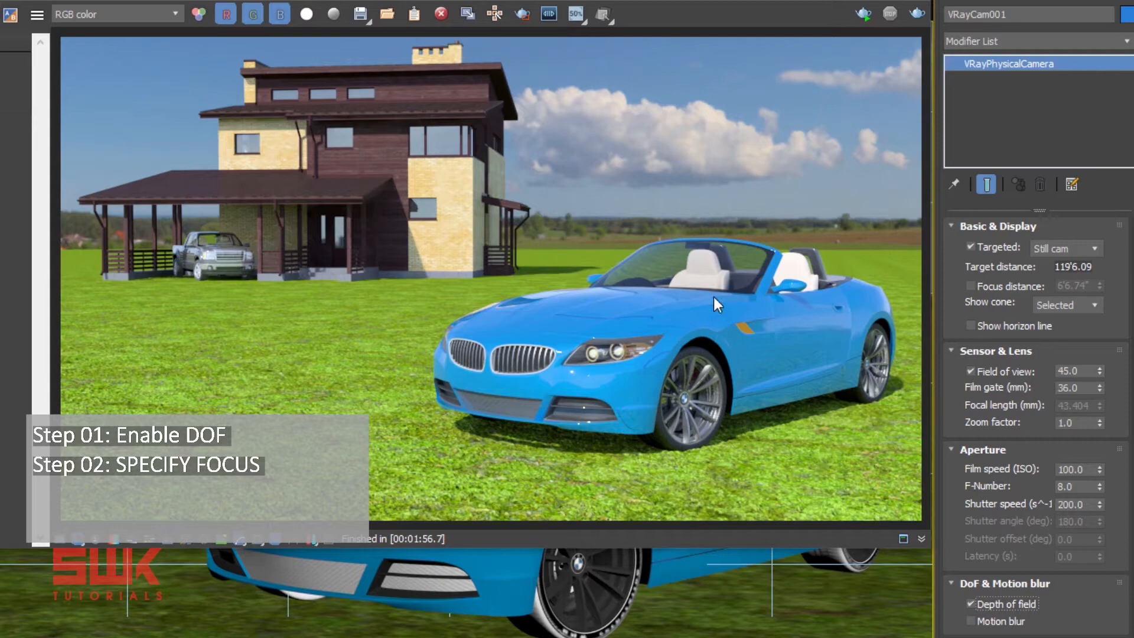
mouse_move(654, 340)
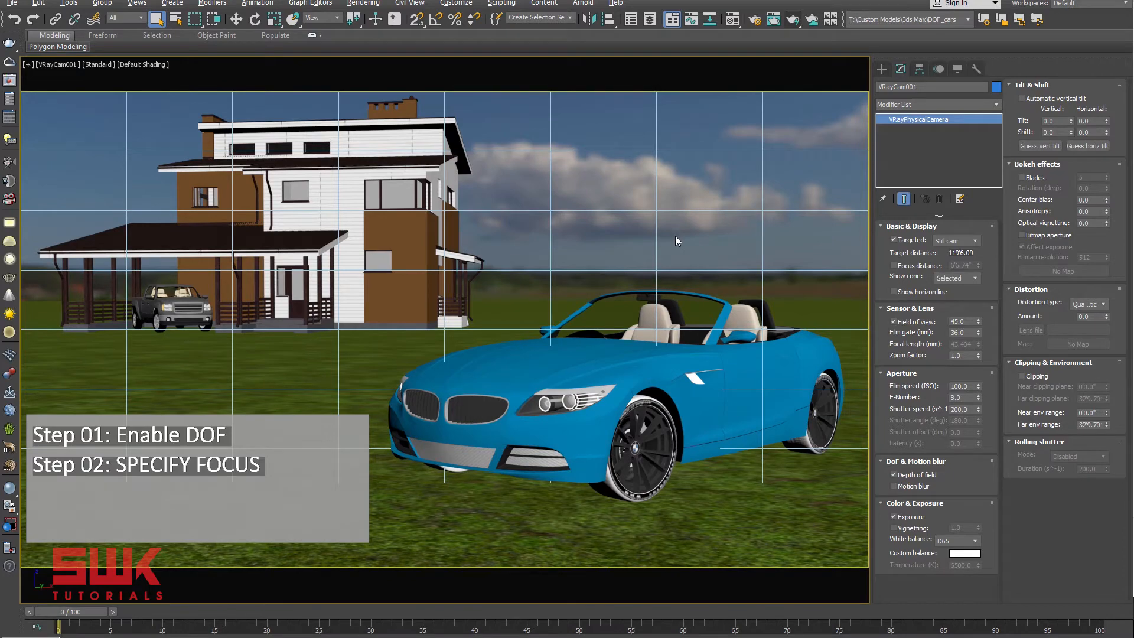
In Top view, create a Tape helper to measure from the camera to the car.
key("t")
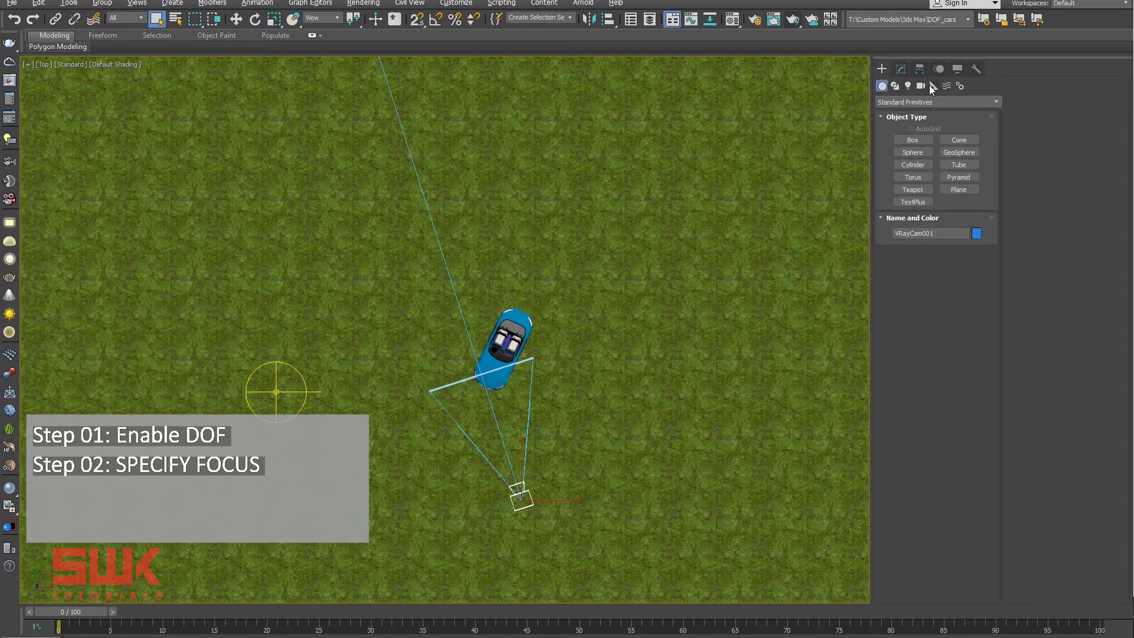
left_click(933, 85)
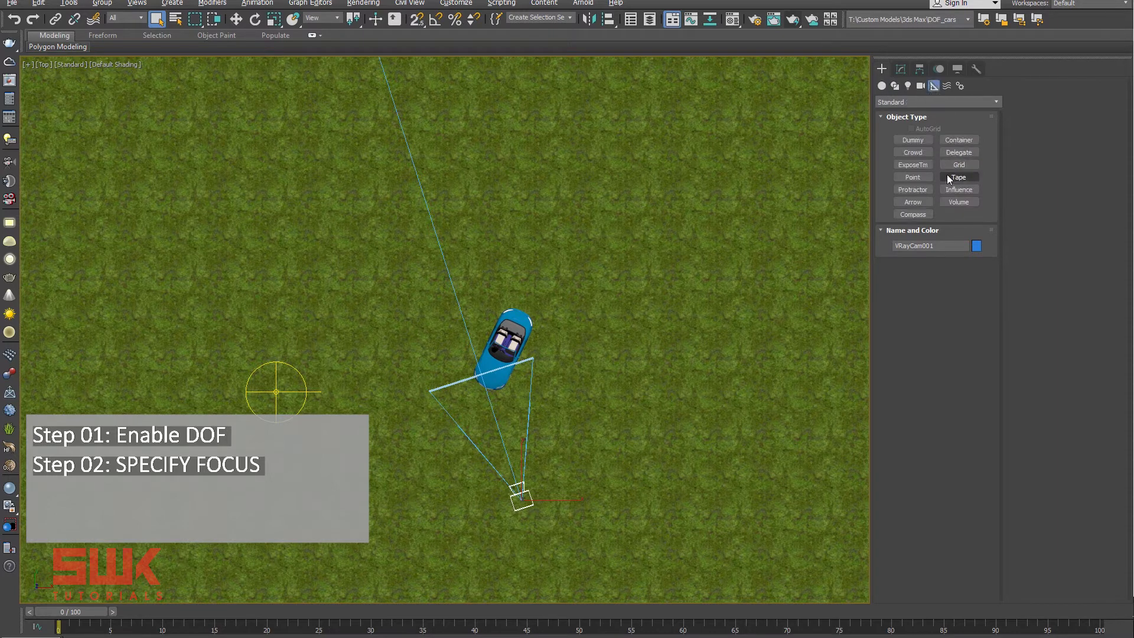
left_click(960, 177)
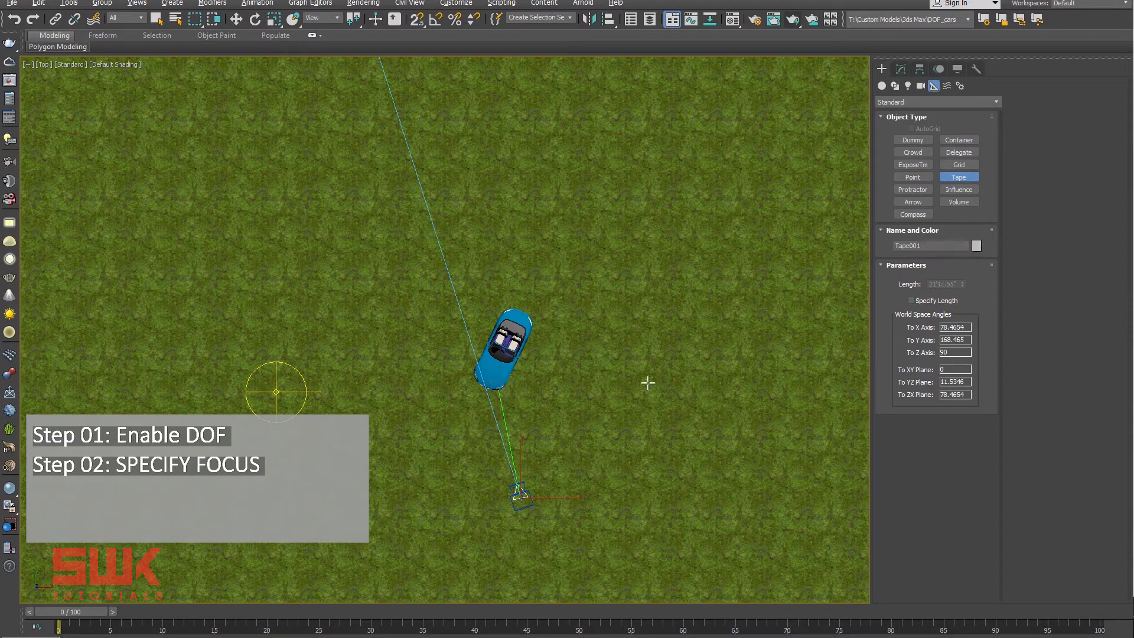
mouse_move(929, 292)
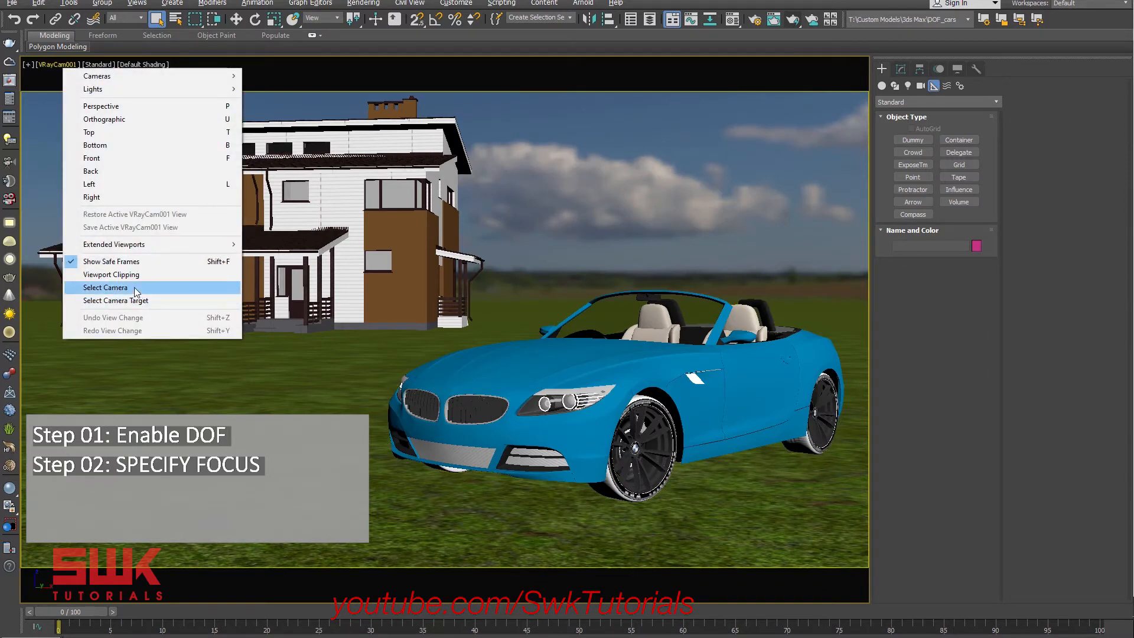
Enable the camera's focus distance at 21'12.0" and render the camera view.
left_click(106, 287)
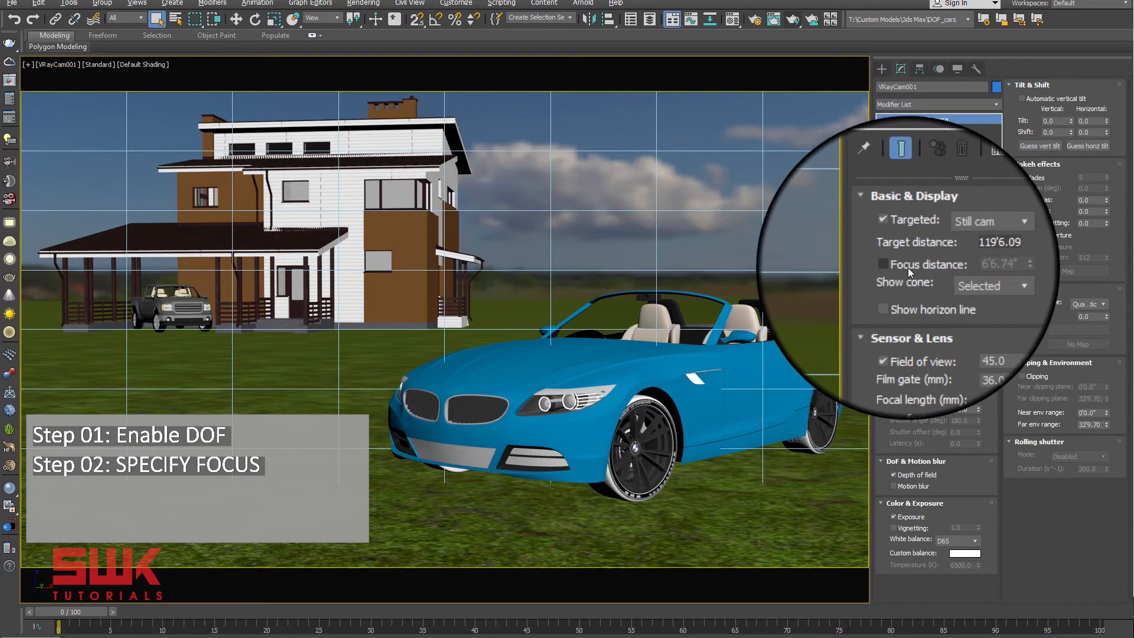
left_click(883, 266)
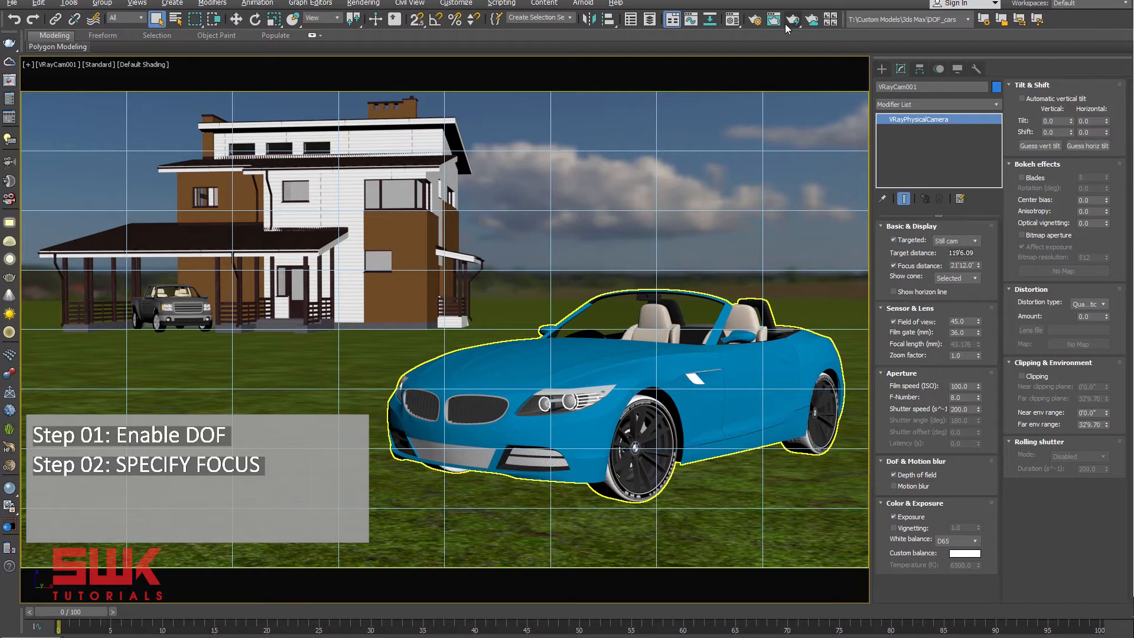
left_click(754, 20)
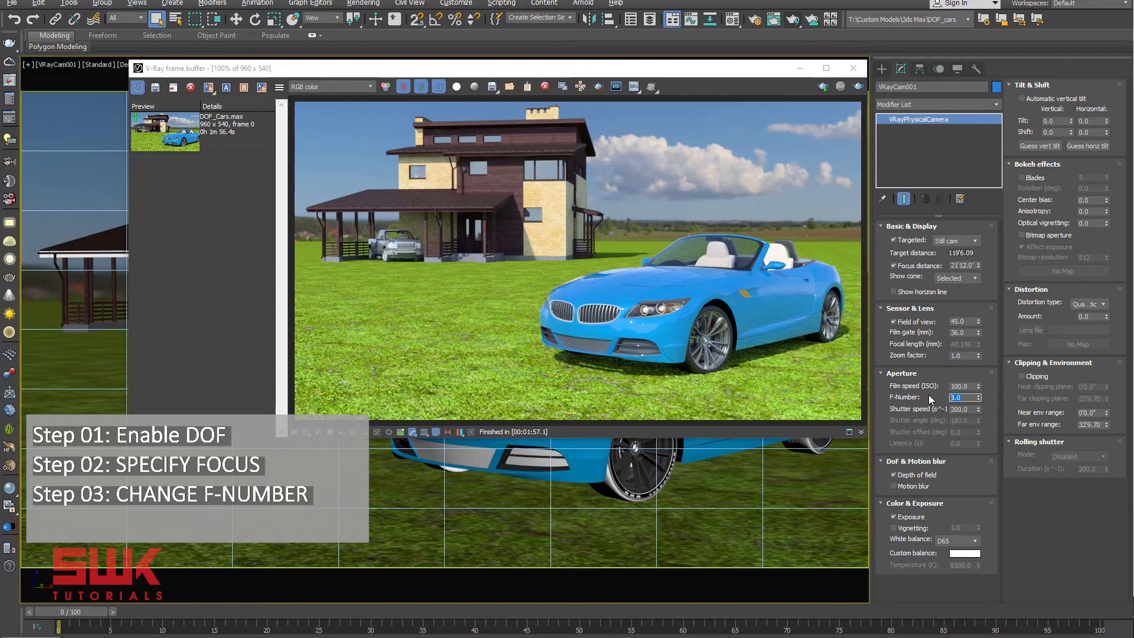
mouse_move(752, 374)
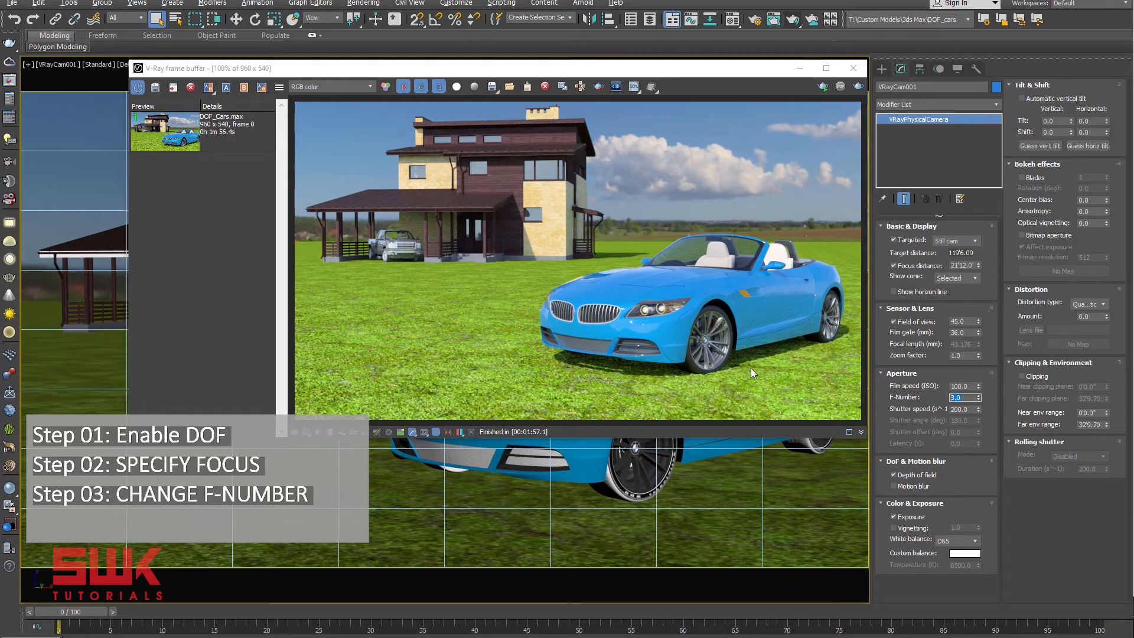
mouse_move(605, 160)
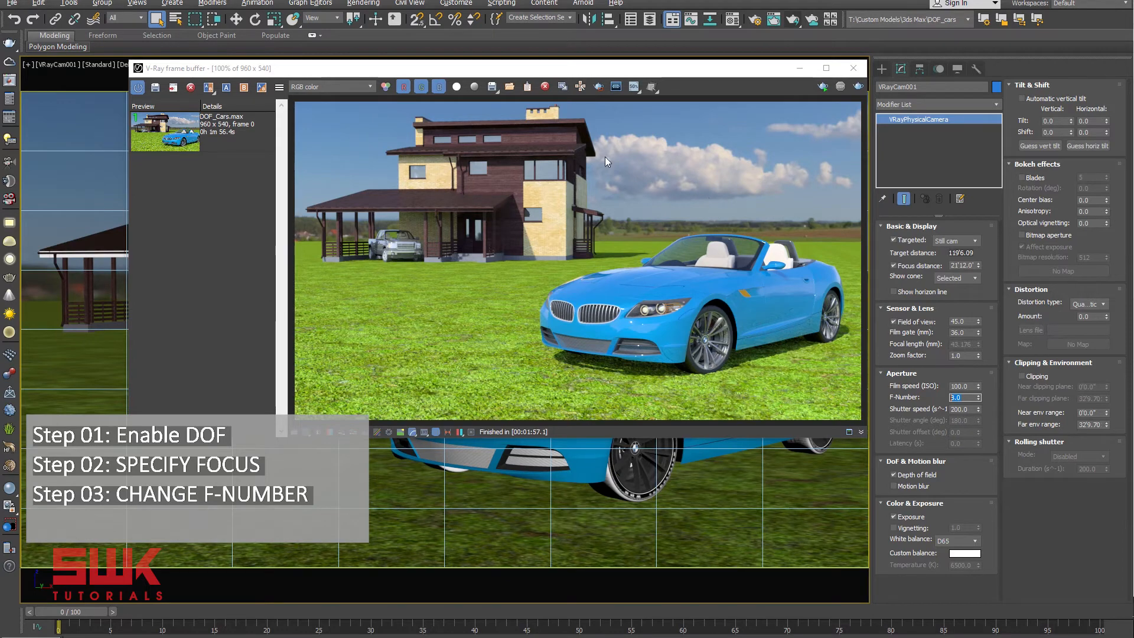
mouse_move(631, 239)
type("1.8")
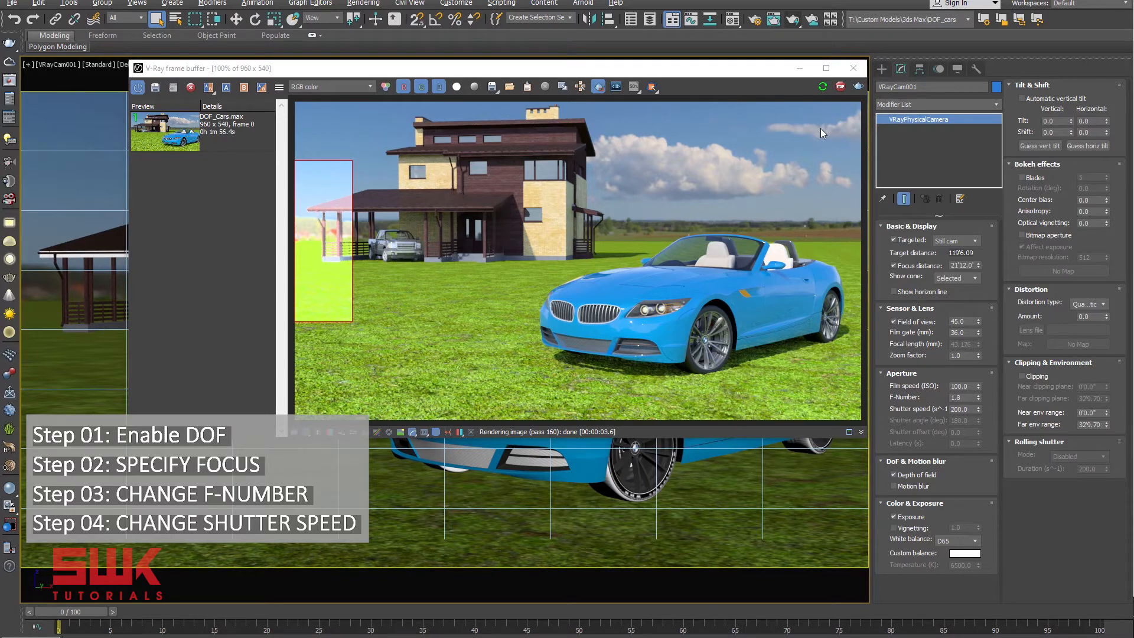
mouse_move(324, 220)
type("4000")
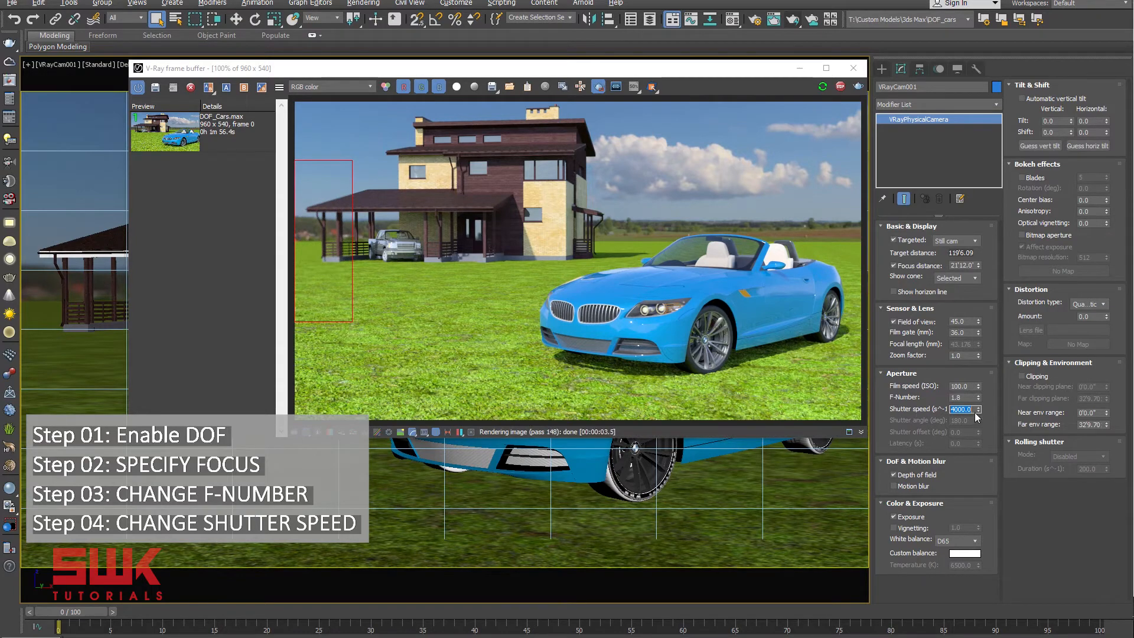
mouse_move(387, 293)
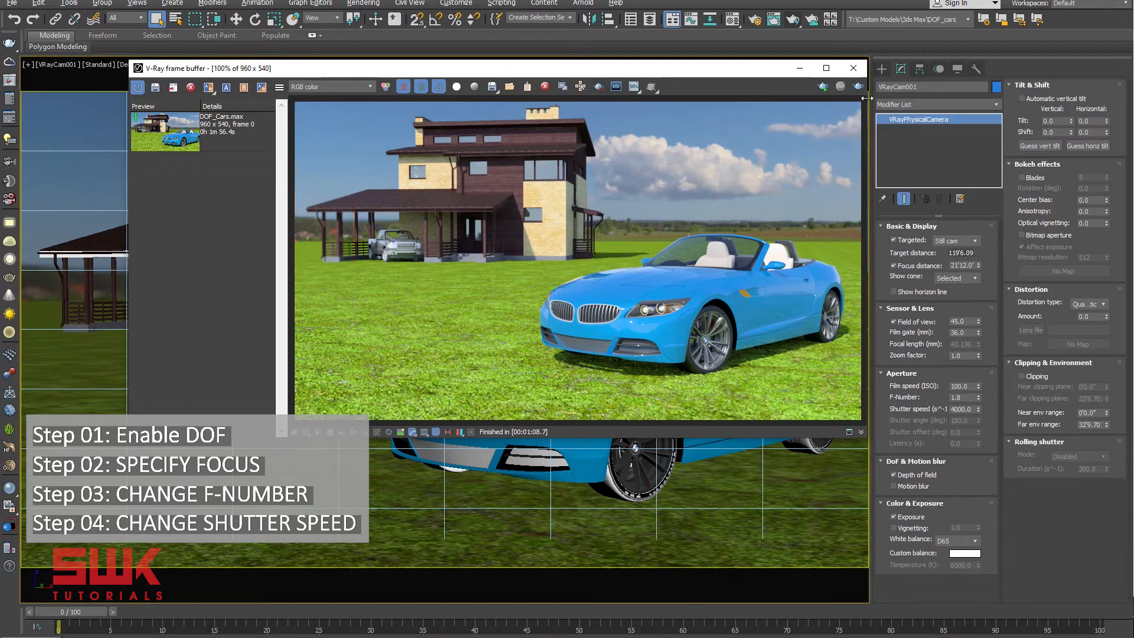
left_click(825, 68)
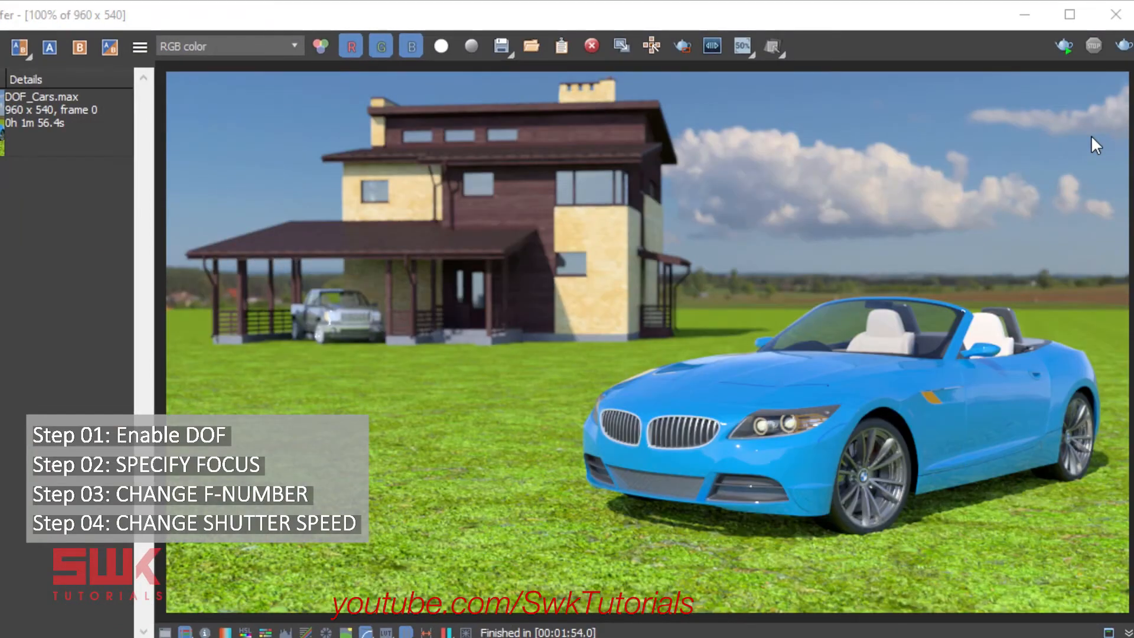
mouse_move(858, 393)
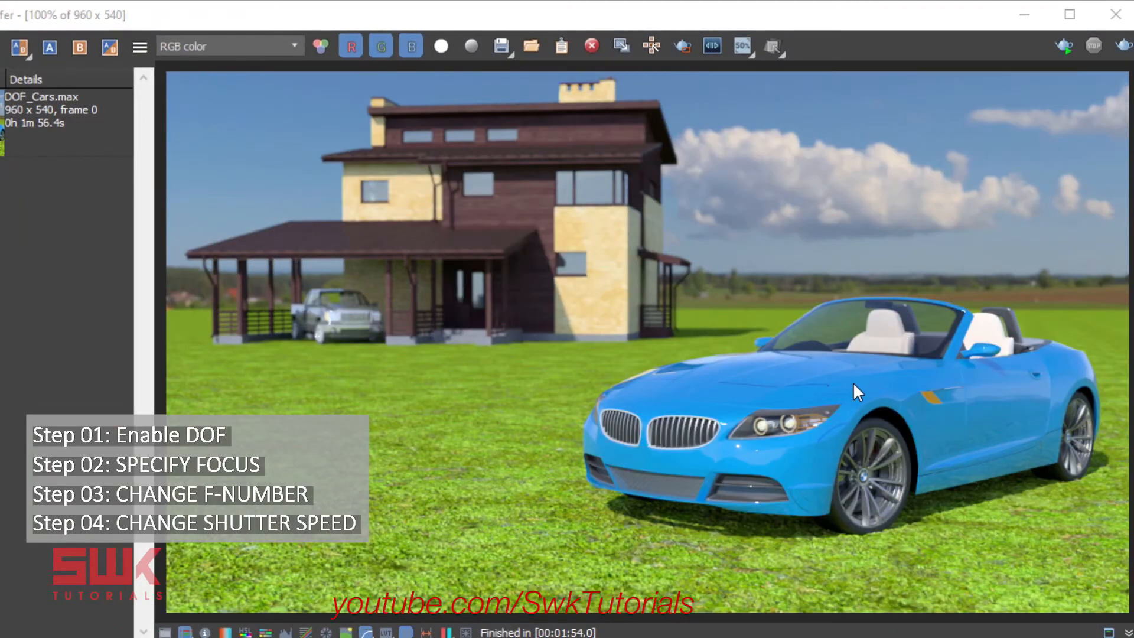
mouse_move(599, 216)
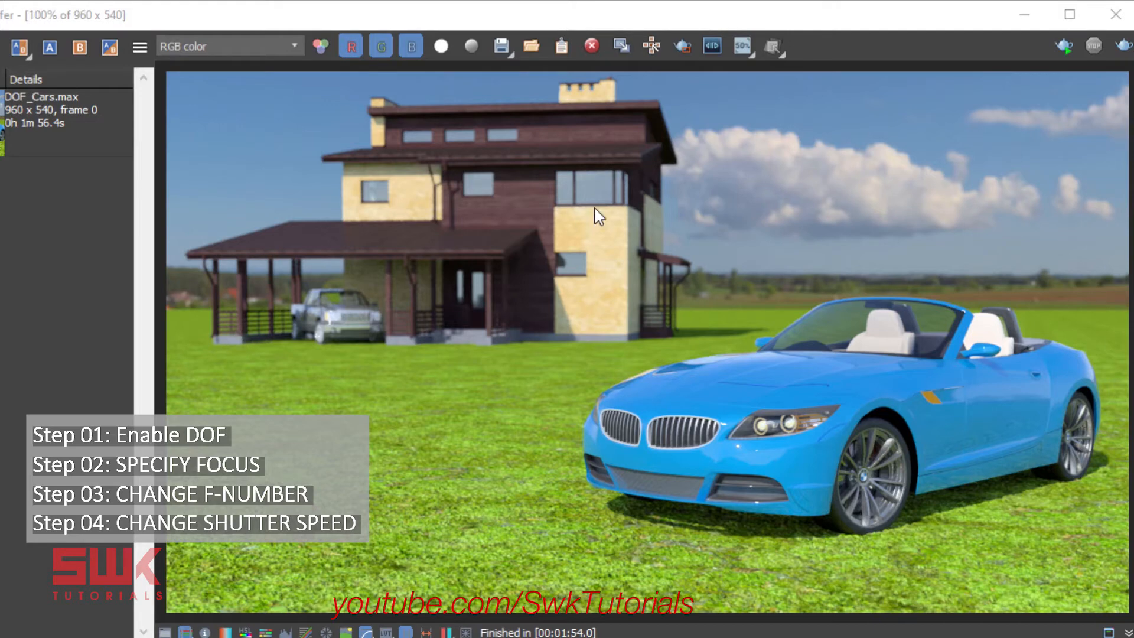
mouse_move(33, 134)
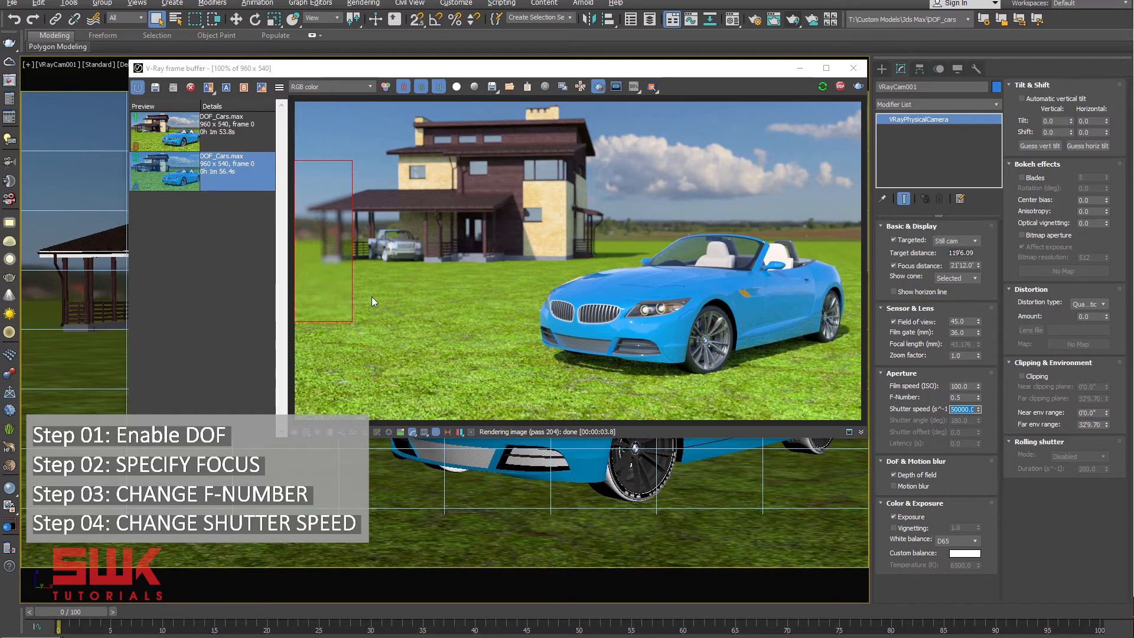
mouse_move(741, 123)
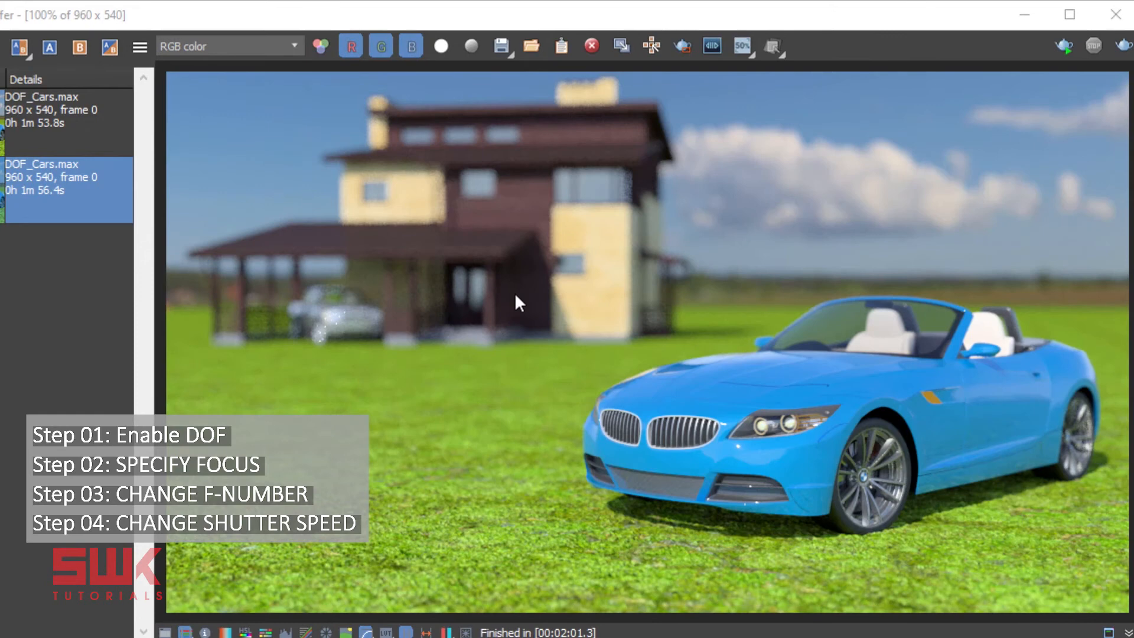
mouse_move(454, 300)
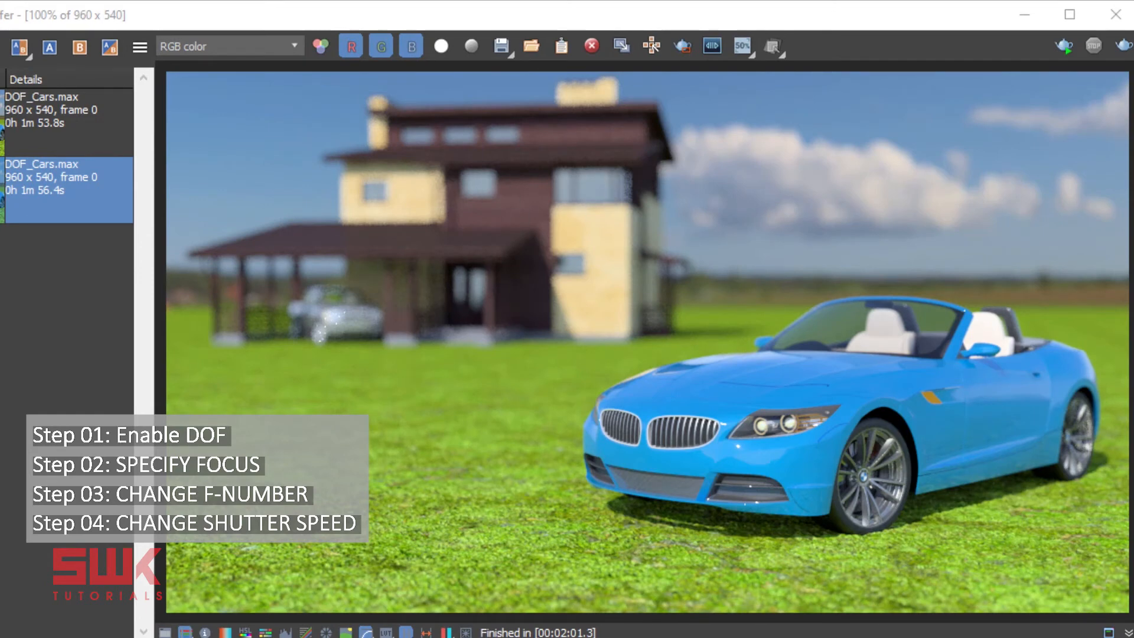
mouse_move(515, 463)
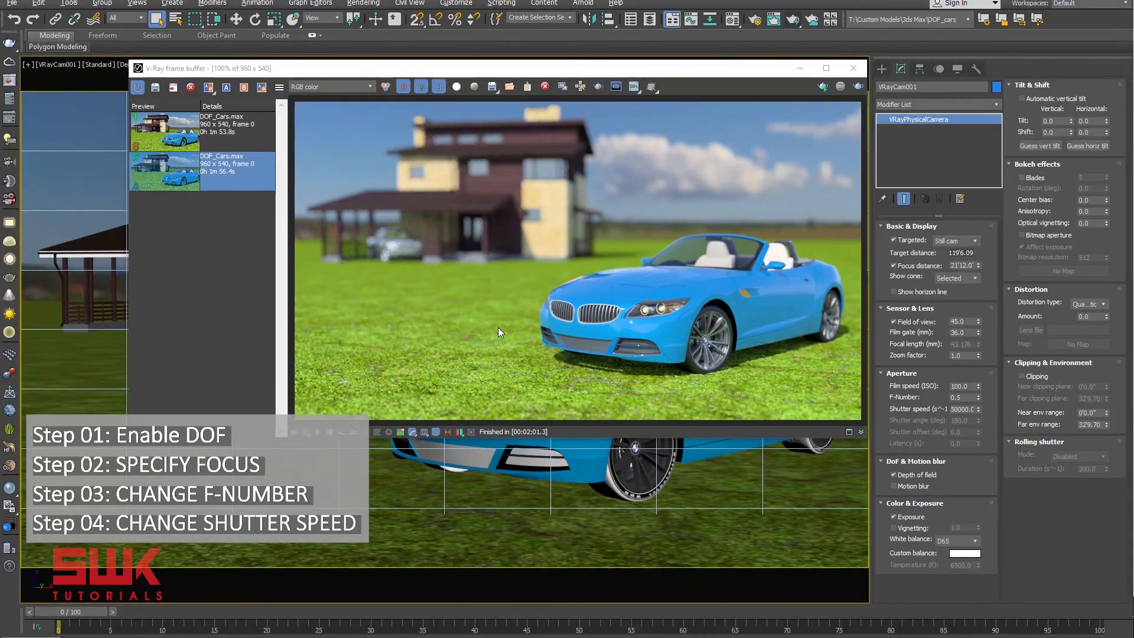
mouse_move(645, 365)
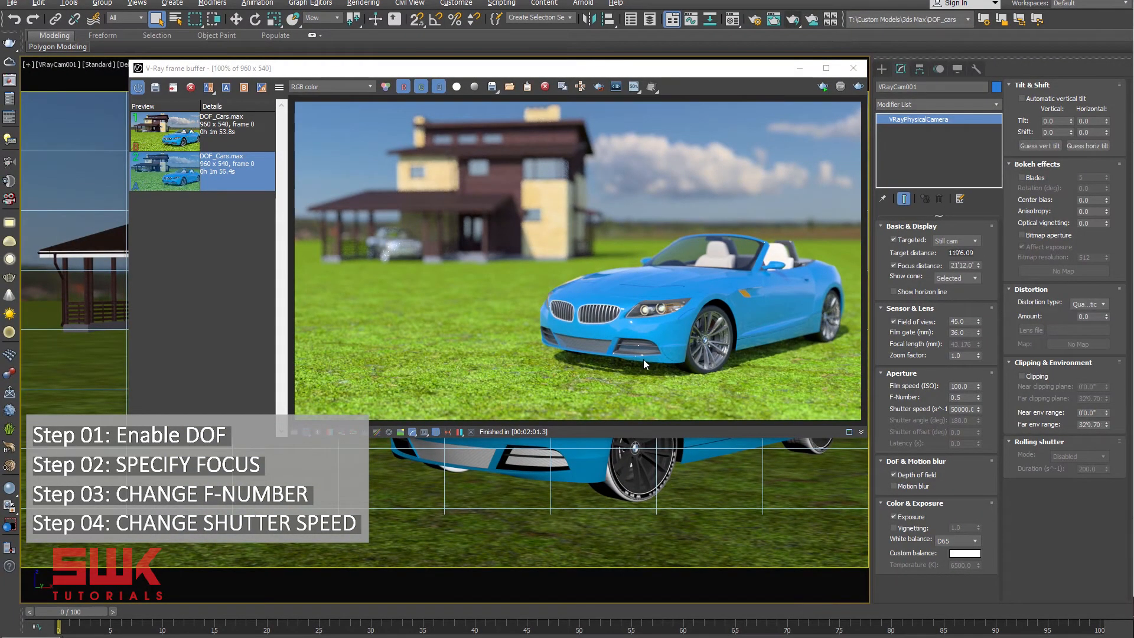
mouse_move(469, 213)
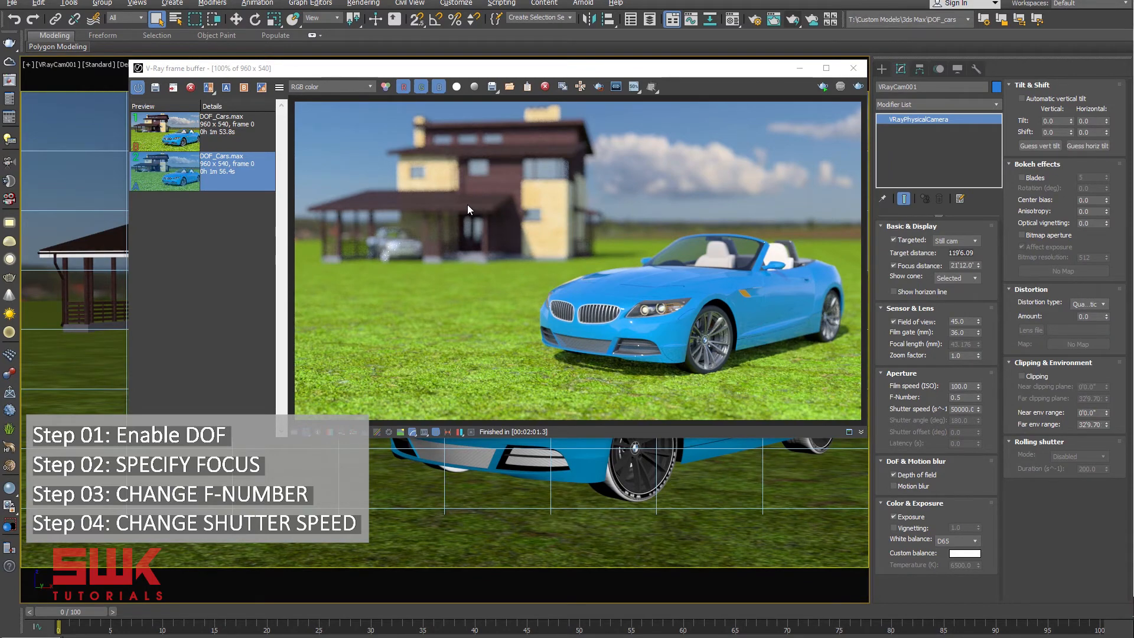
Create a Tape helper stretching from the camera toward the house to read its length.
left_click(852, 68)
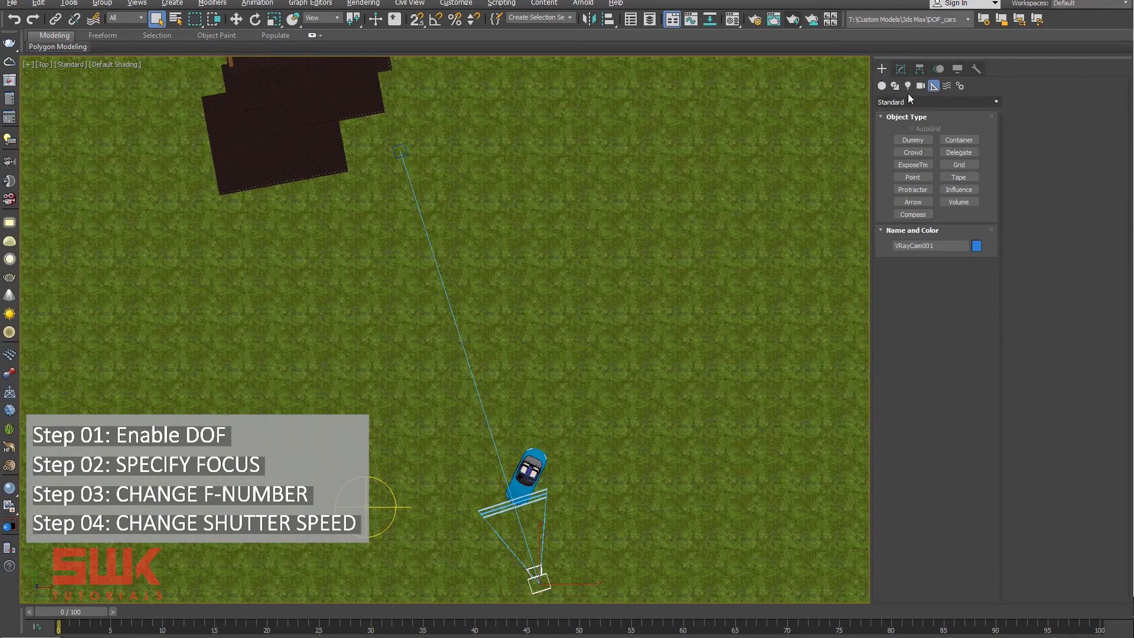
left_click(958, 177)
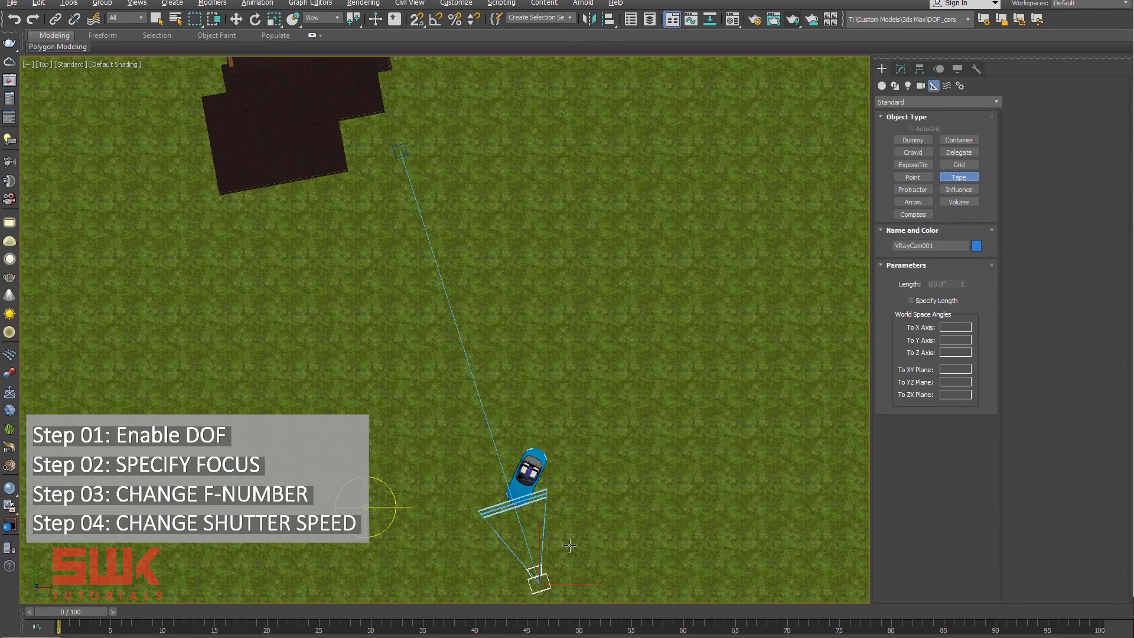
left_click(535, 582)
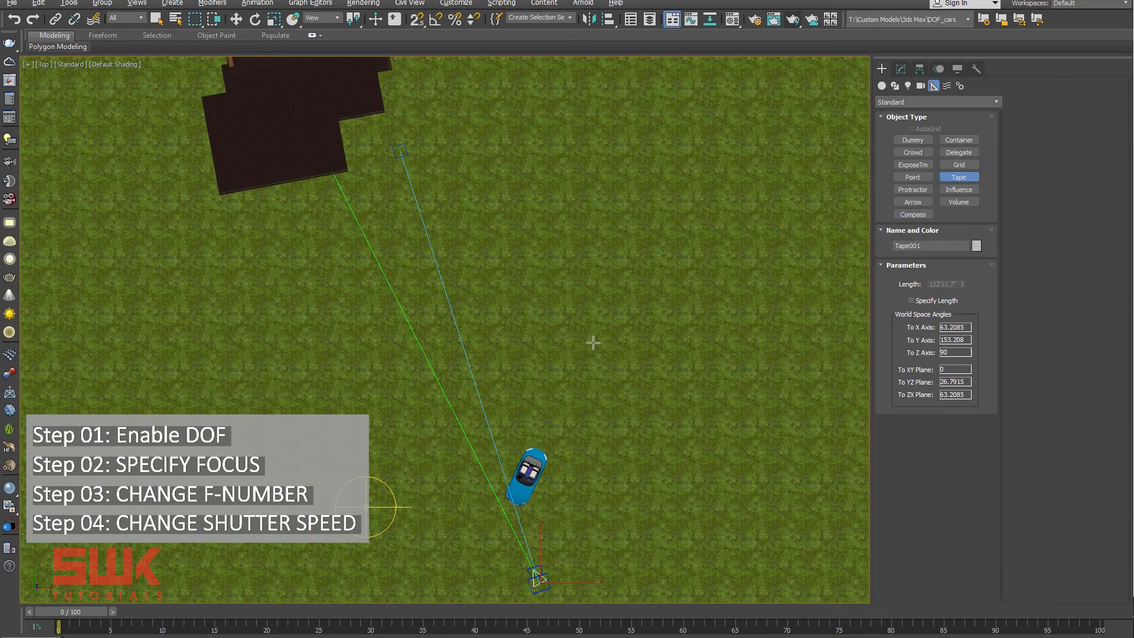
mouse_move(890, 316)
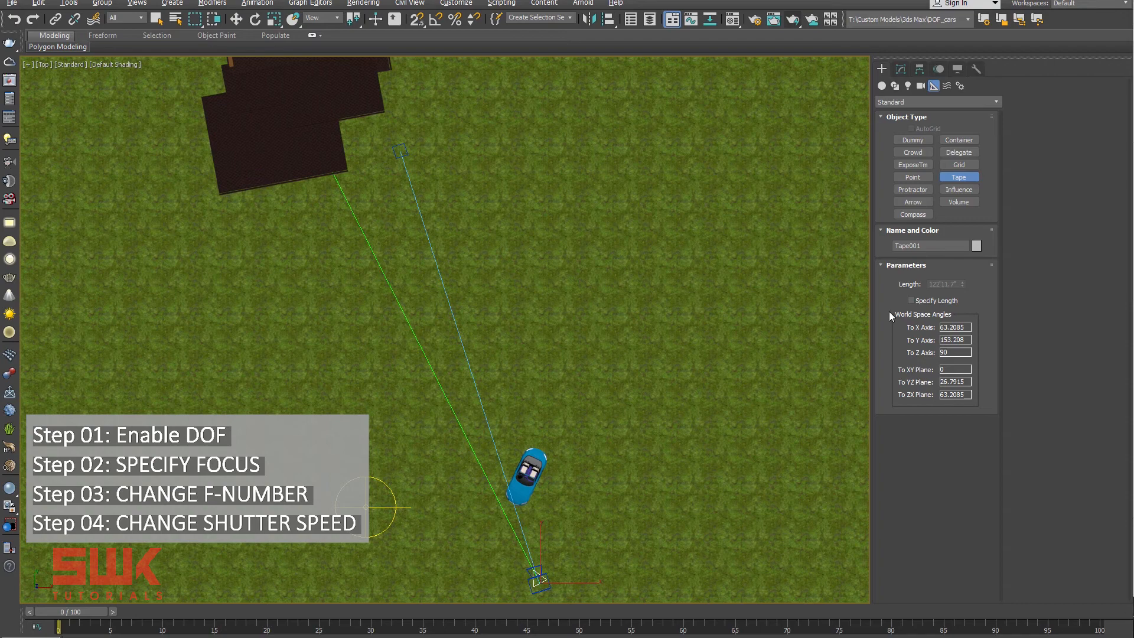
mouse_move(744, 324)
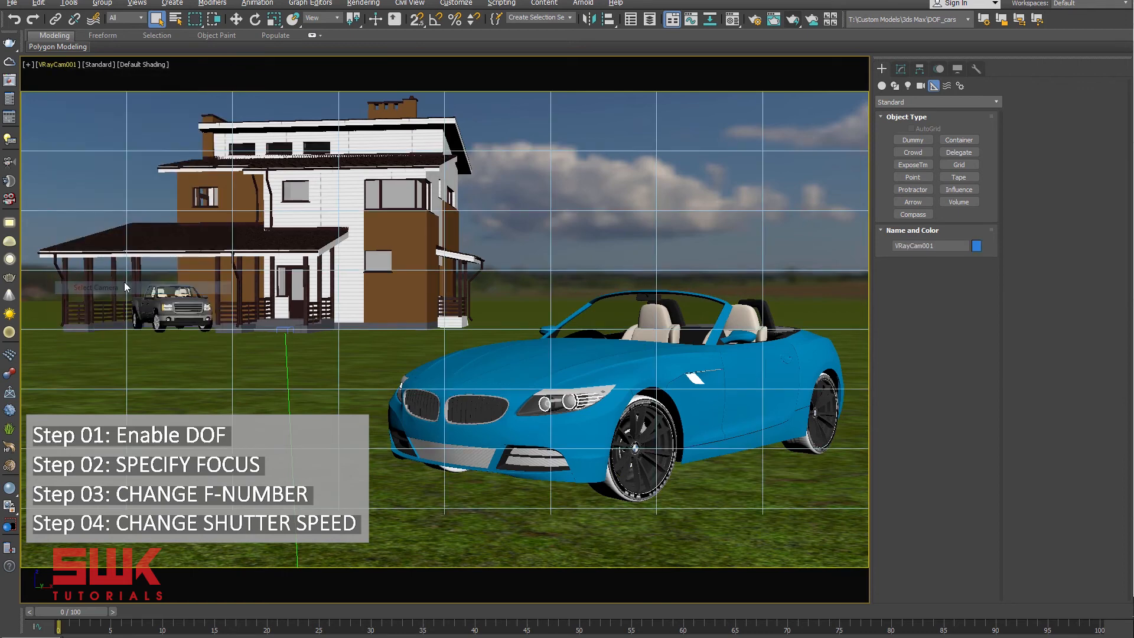
Change VRayCam001's focus distance from 21'12.0" to 1270.
left_click(900, 69)
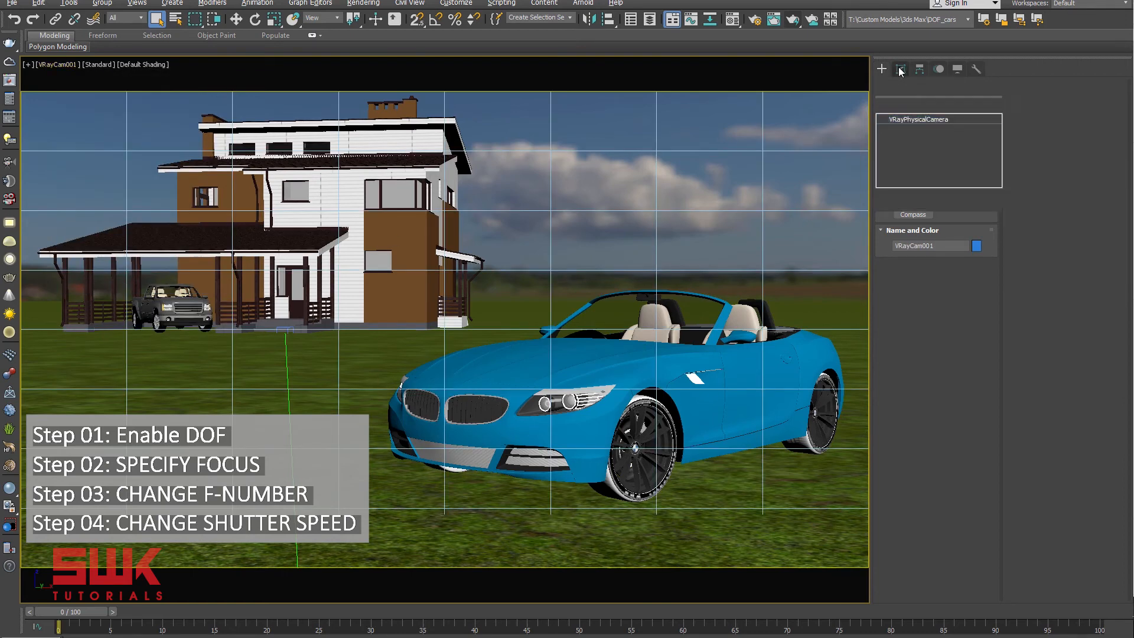
left_click(901, 69)
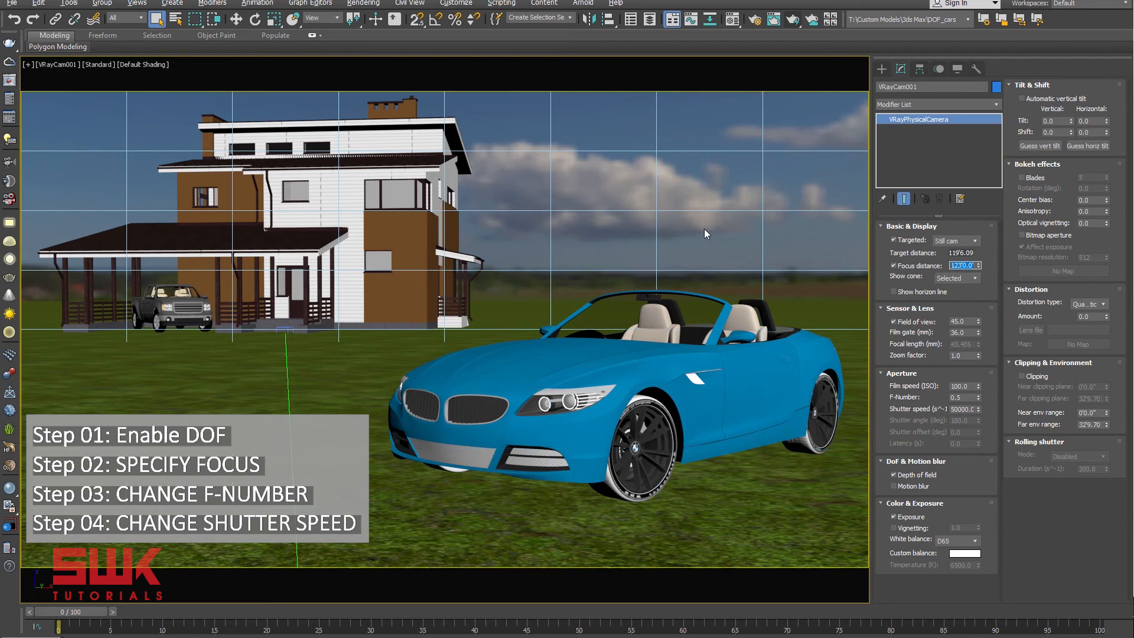
mouse_move(801, 39)
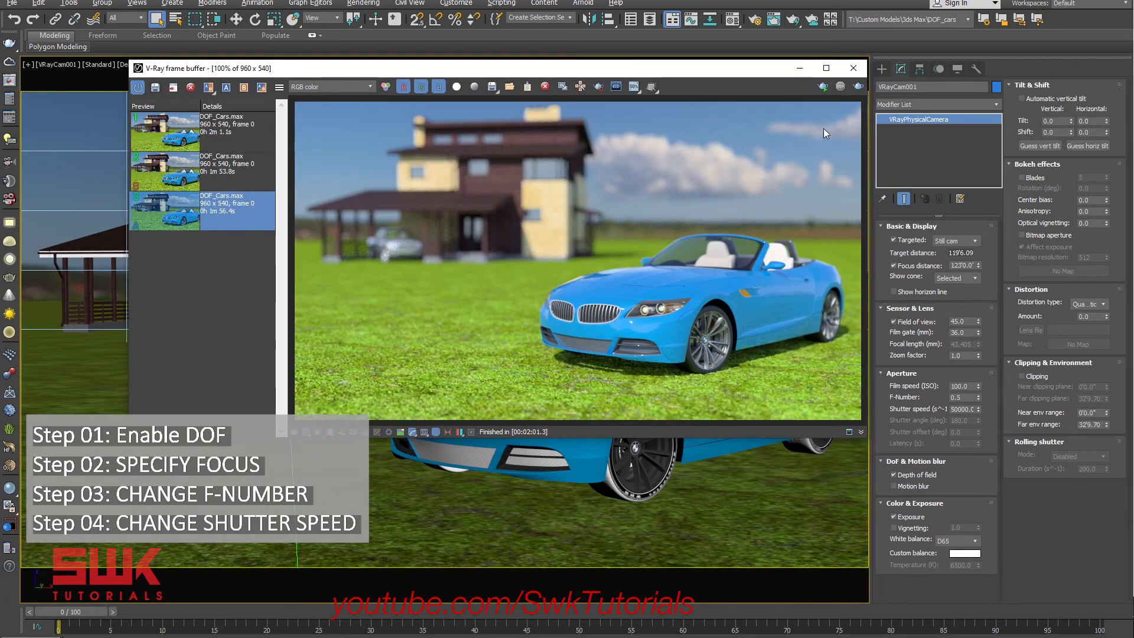
Re-render in the V-Ray frame buffer so the house is sharp and car blurred.
left_click(858, 86)
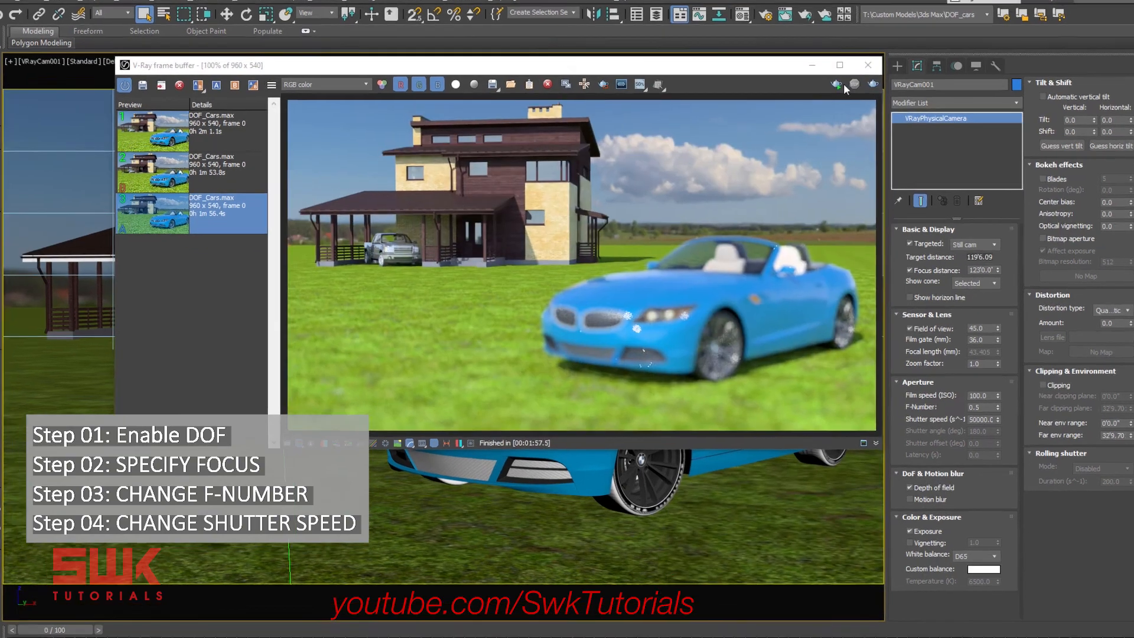
left_click(838, 65)
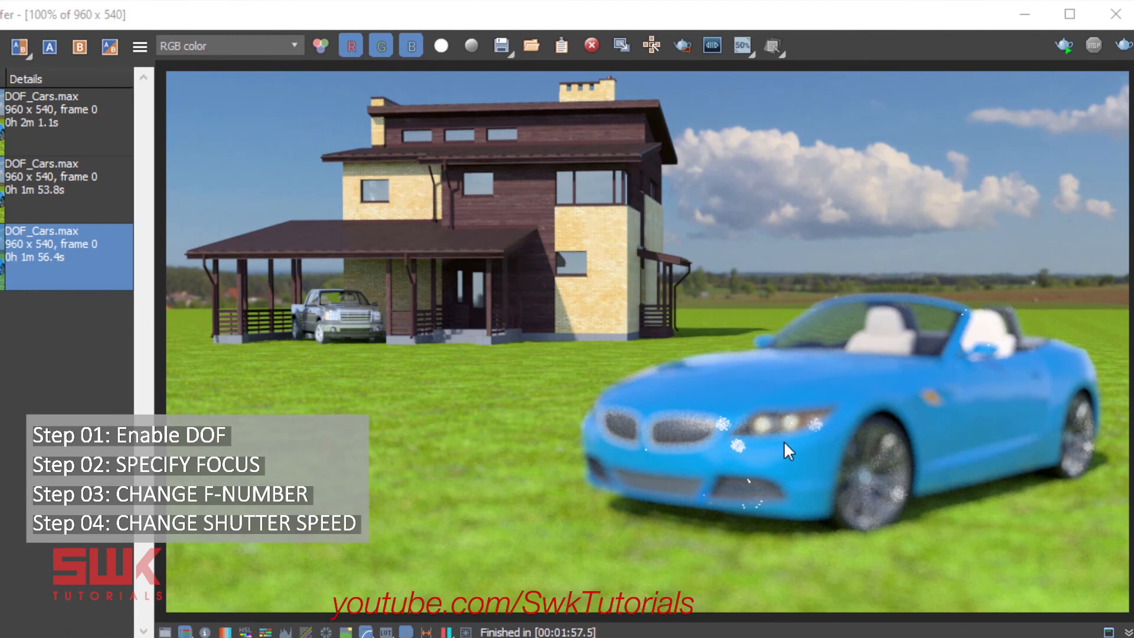
mouse_move(483, 234)
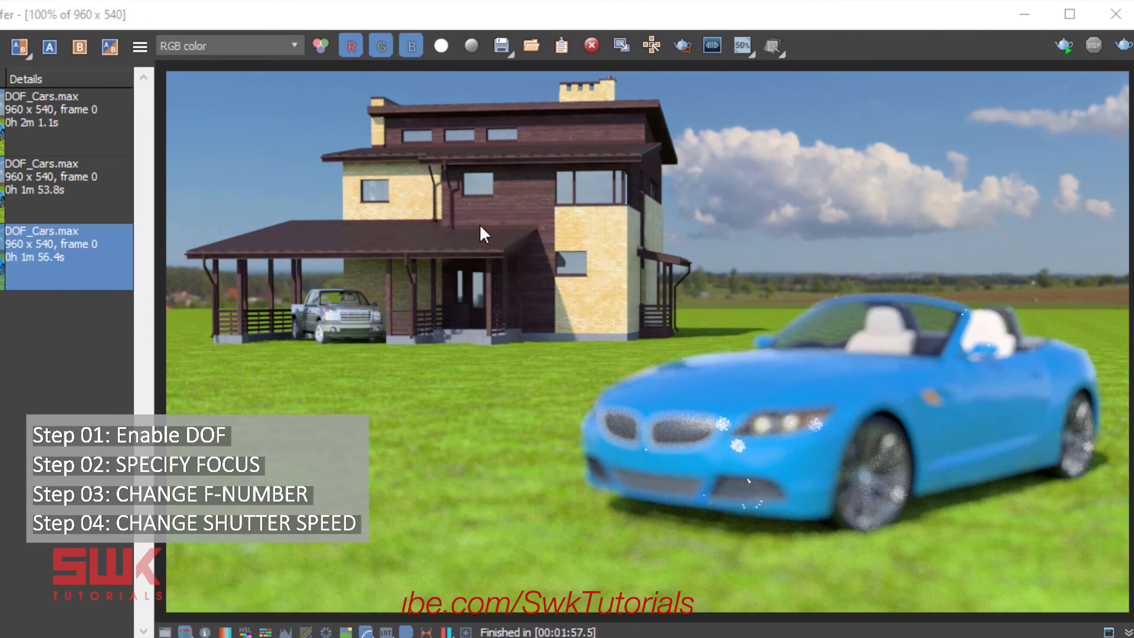
mouse_move(860, 383)
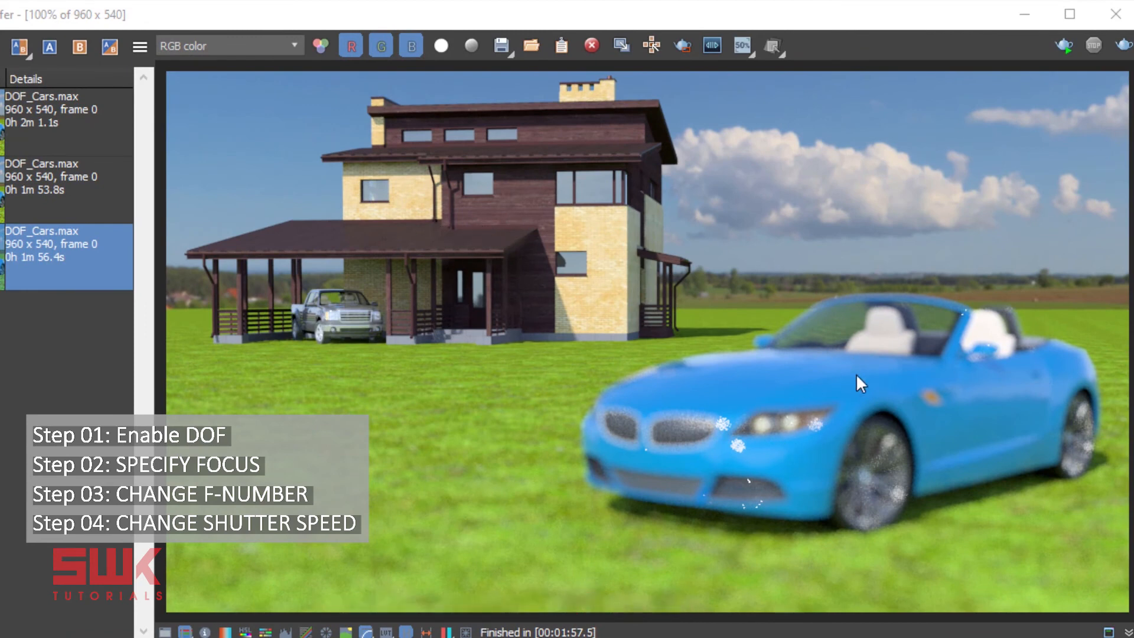